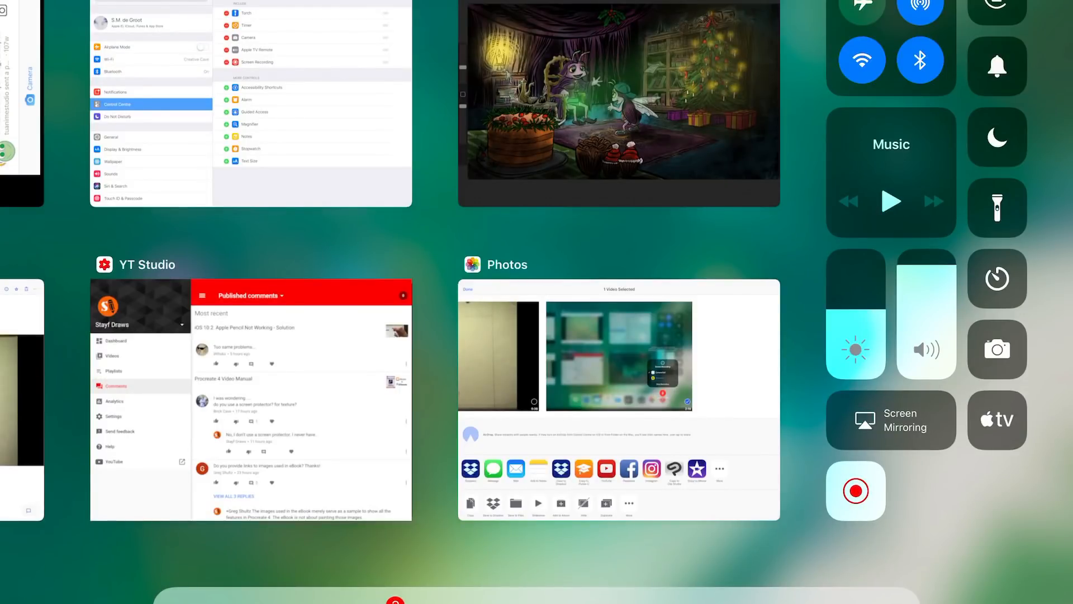
Step: Reach the Customise Controls list under Settings > Control Centre
{"action": "left_click", "coordinate": [618, 101]}
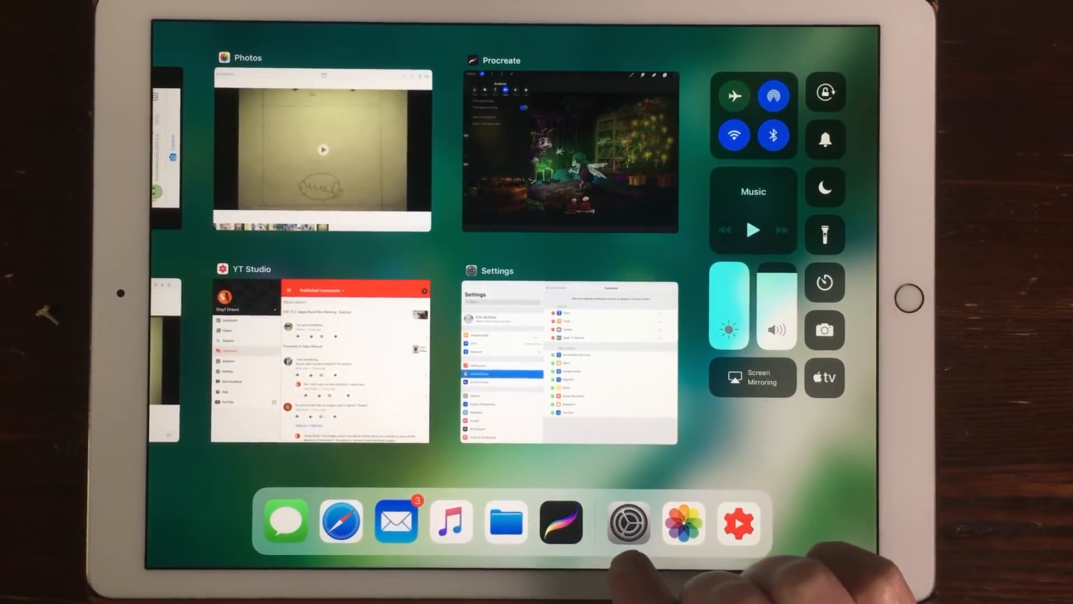
{"action": "left_click", "coordinate": [566, 356]}
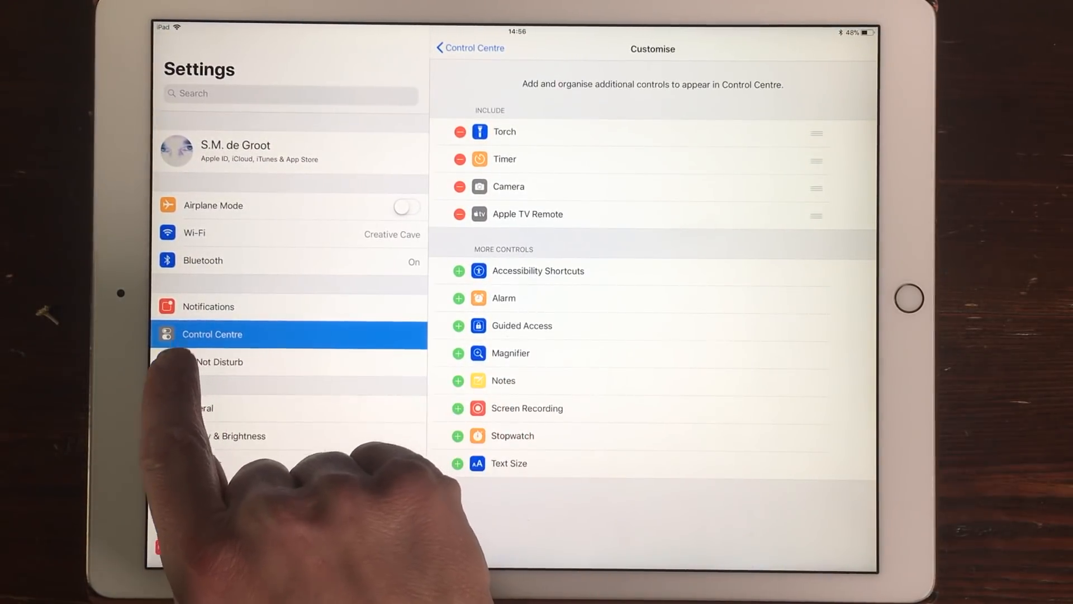
{"action": "left_click", "coordinate": [469, 48]}
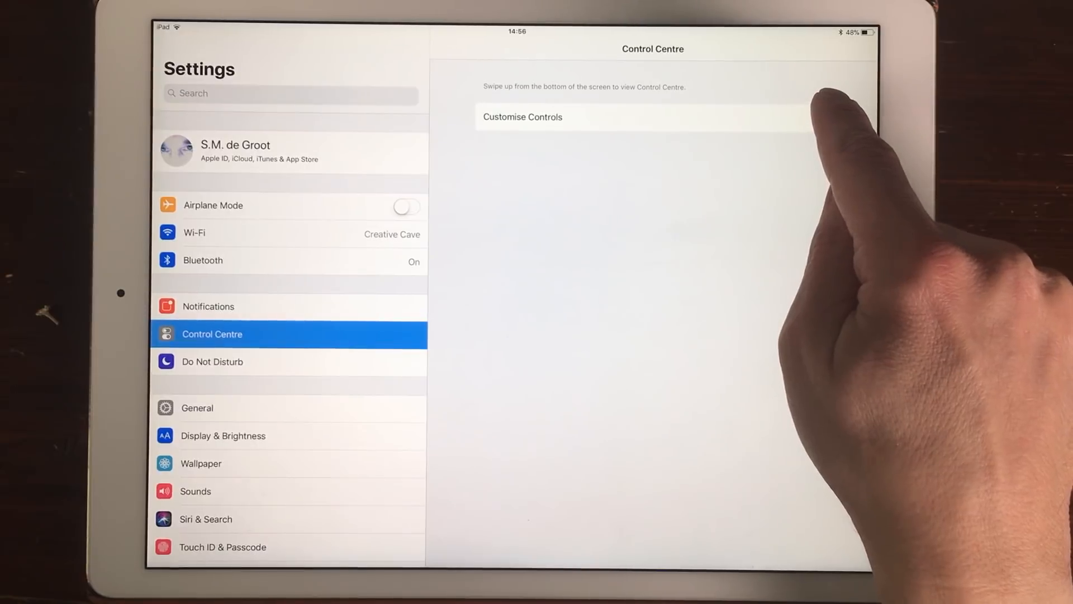
{"action": "left_click", "coordinate": [522, 116]}
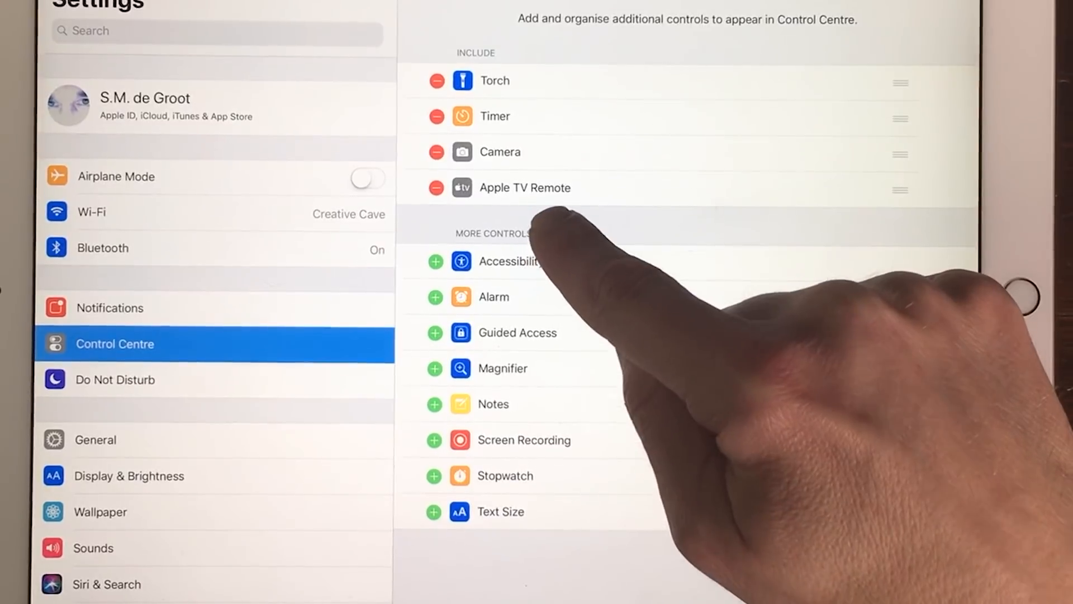
{"action": "mouse_move", "coordinate": [465, 527]}
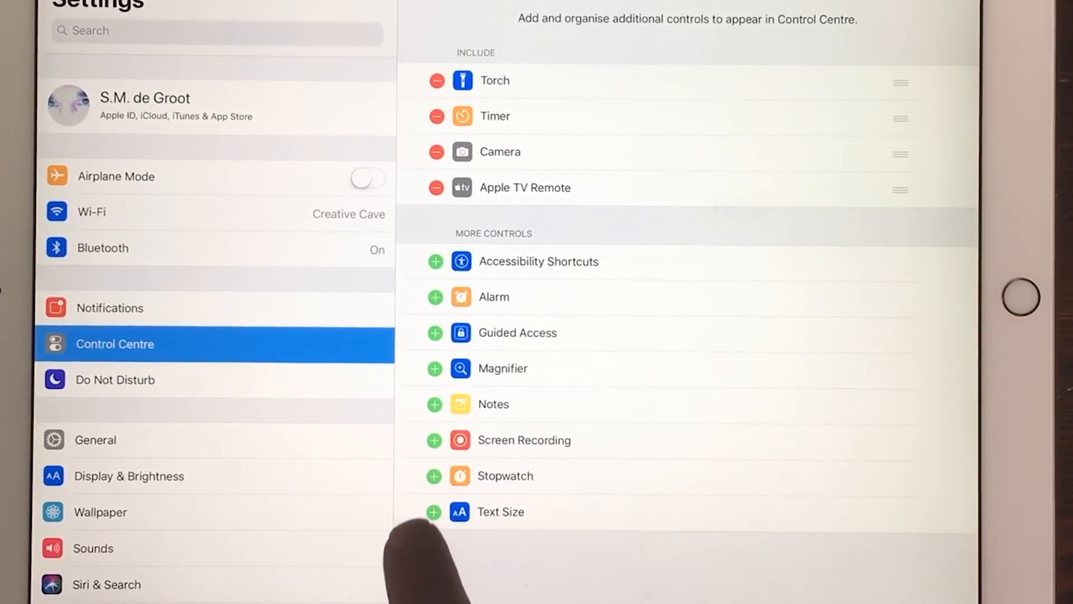
Step: Add Screen Recording to the included controls and return to the Home screen
{"action": "left_click", "coordinate": [434, 439]}
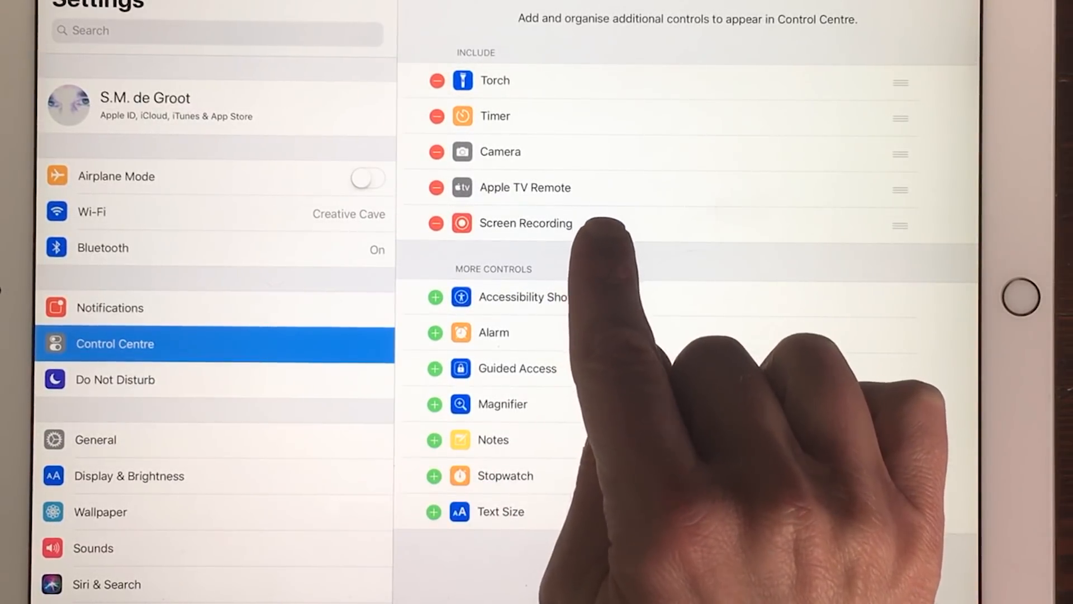
{"action": "key", "text": "home"}
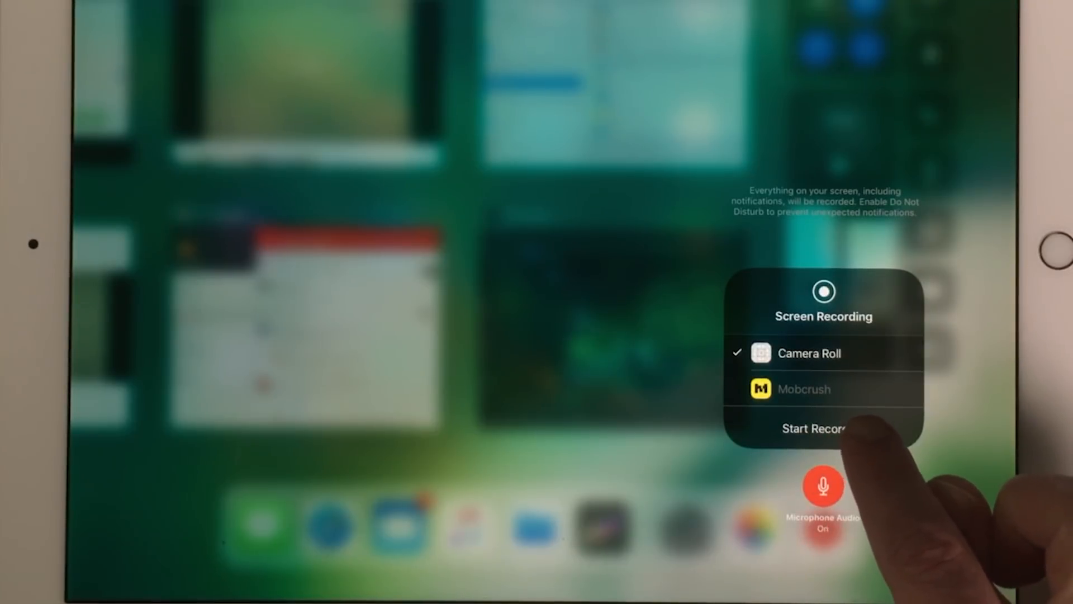
Step: Start a screen recording from Control Centre saving to Camera Roll
{"action": "left_click", "coordinate": [813, 429]}
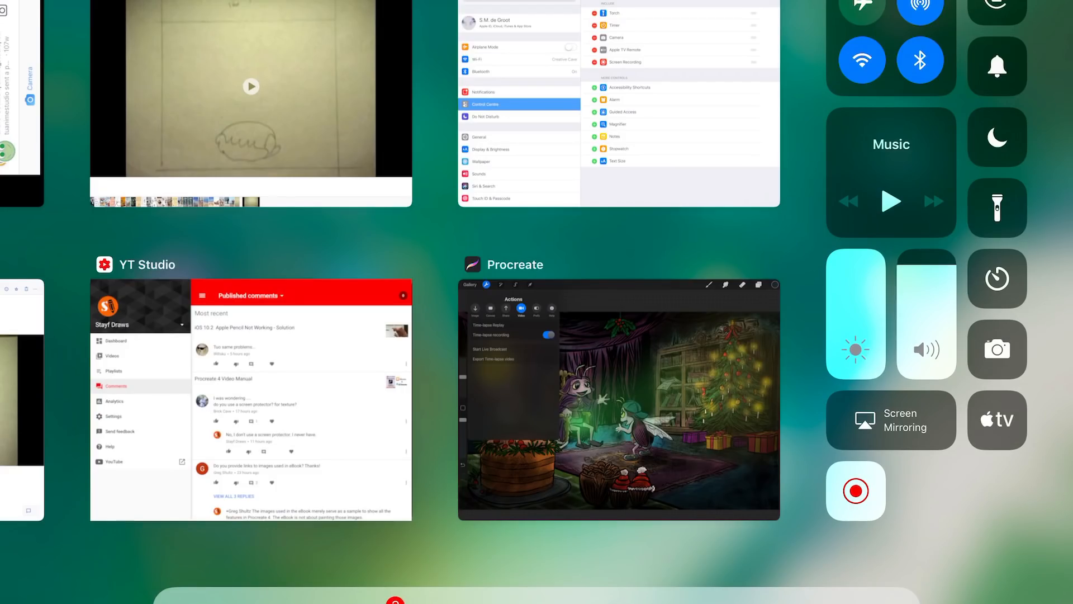
Step: Bring the Procreate Christmas illustration up full screen from the App Switcher
{"action": "left_click", "coordinate": [617, 396]}
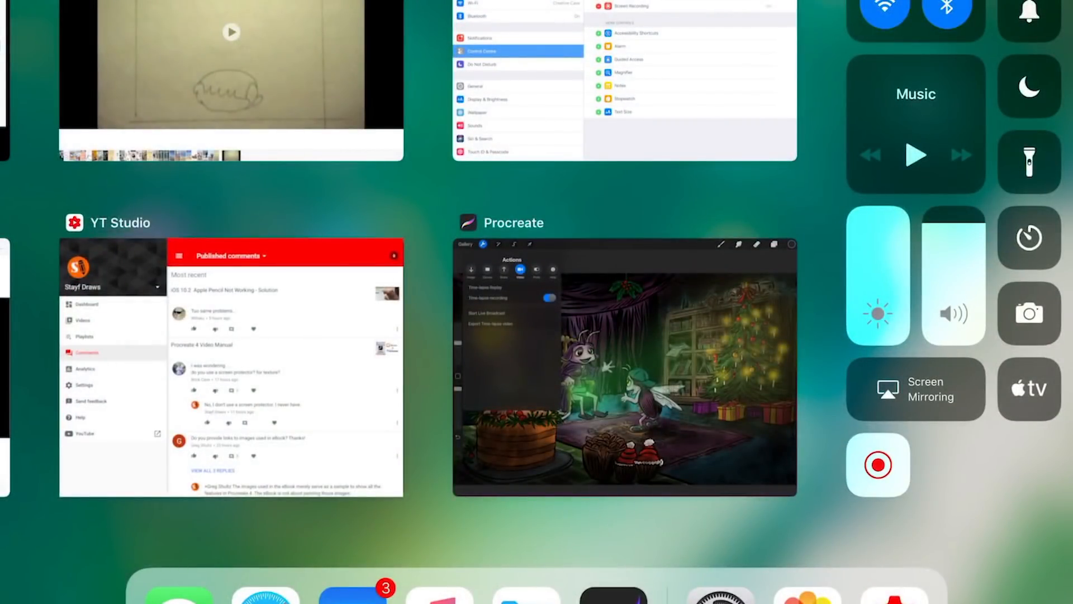
{"action": "left_click", "coordinate": [622, 364]}
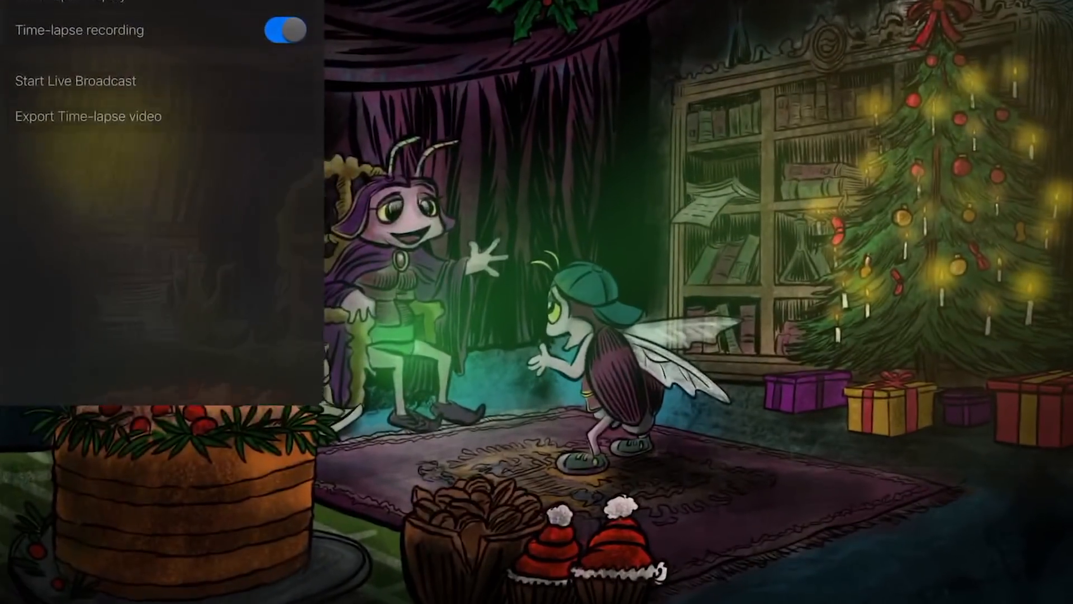